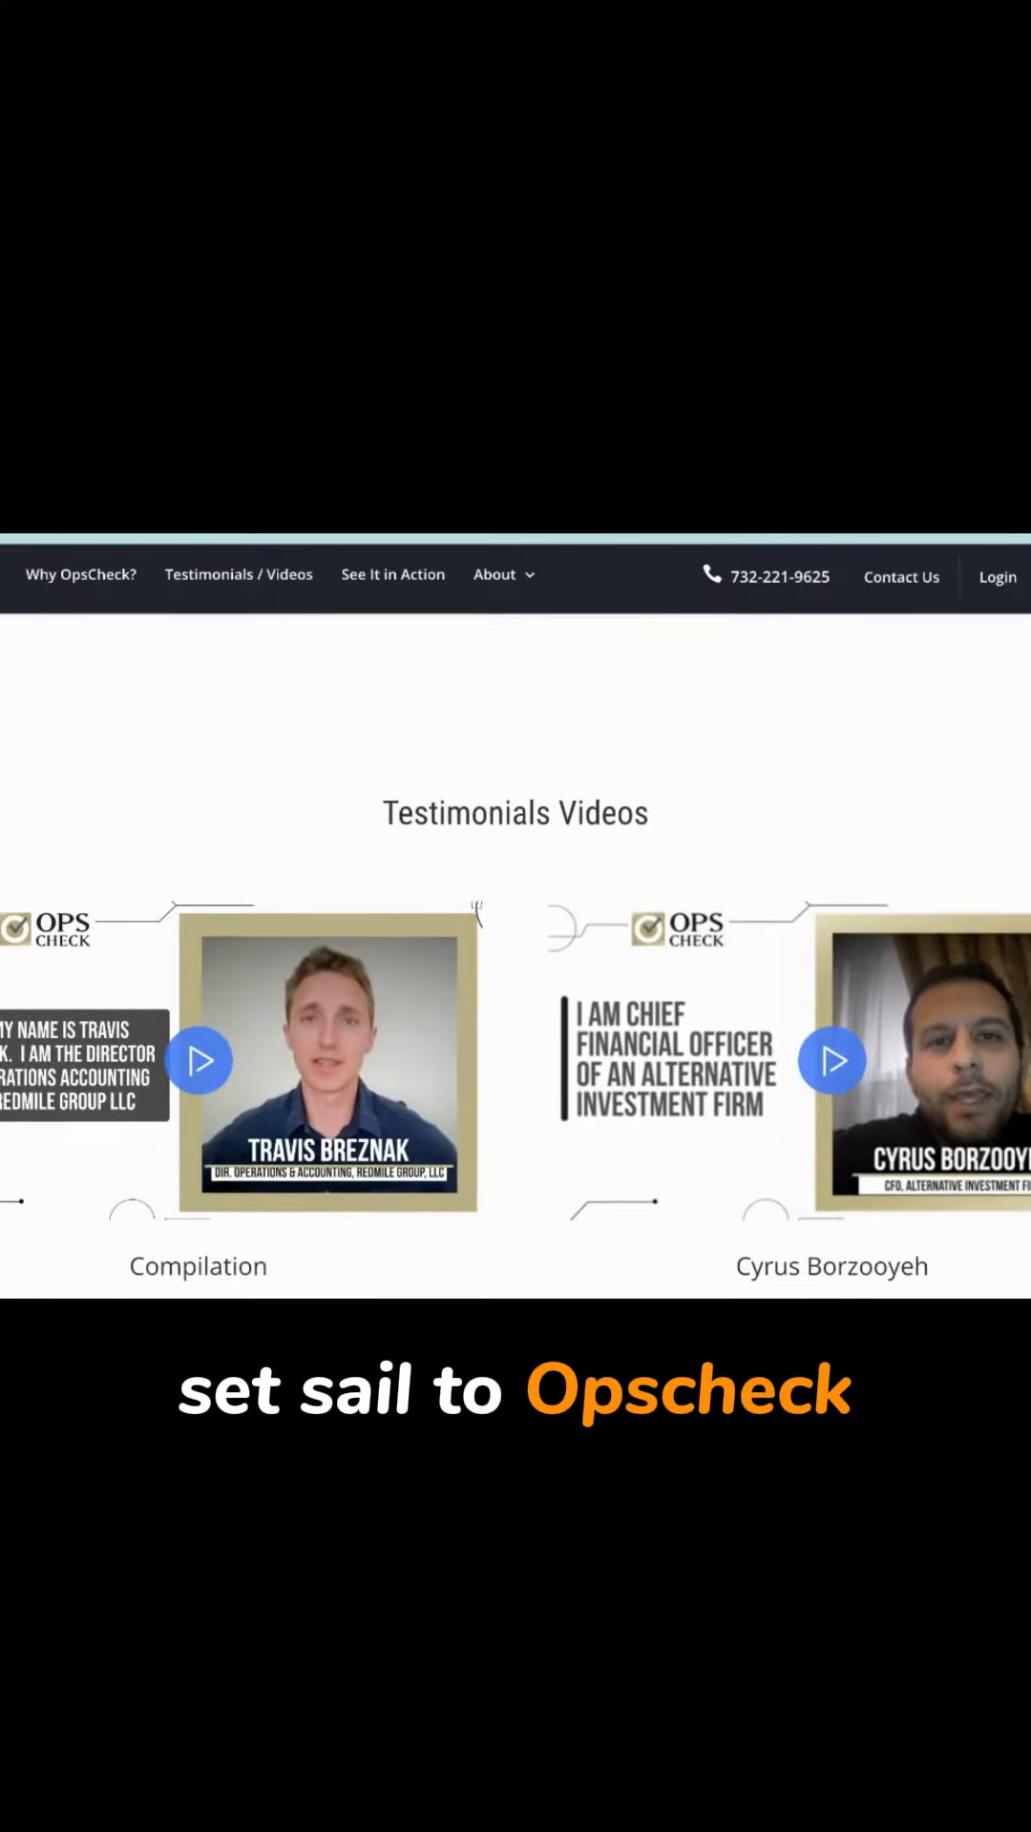
scroll(down, 3)
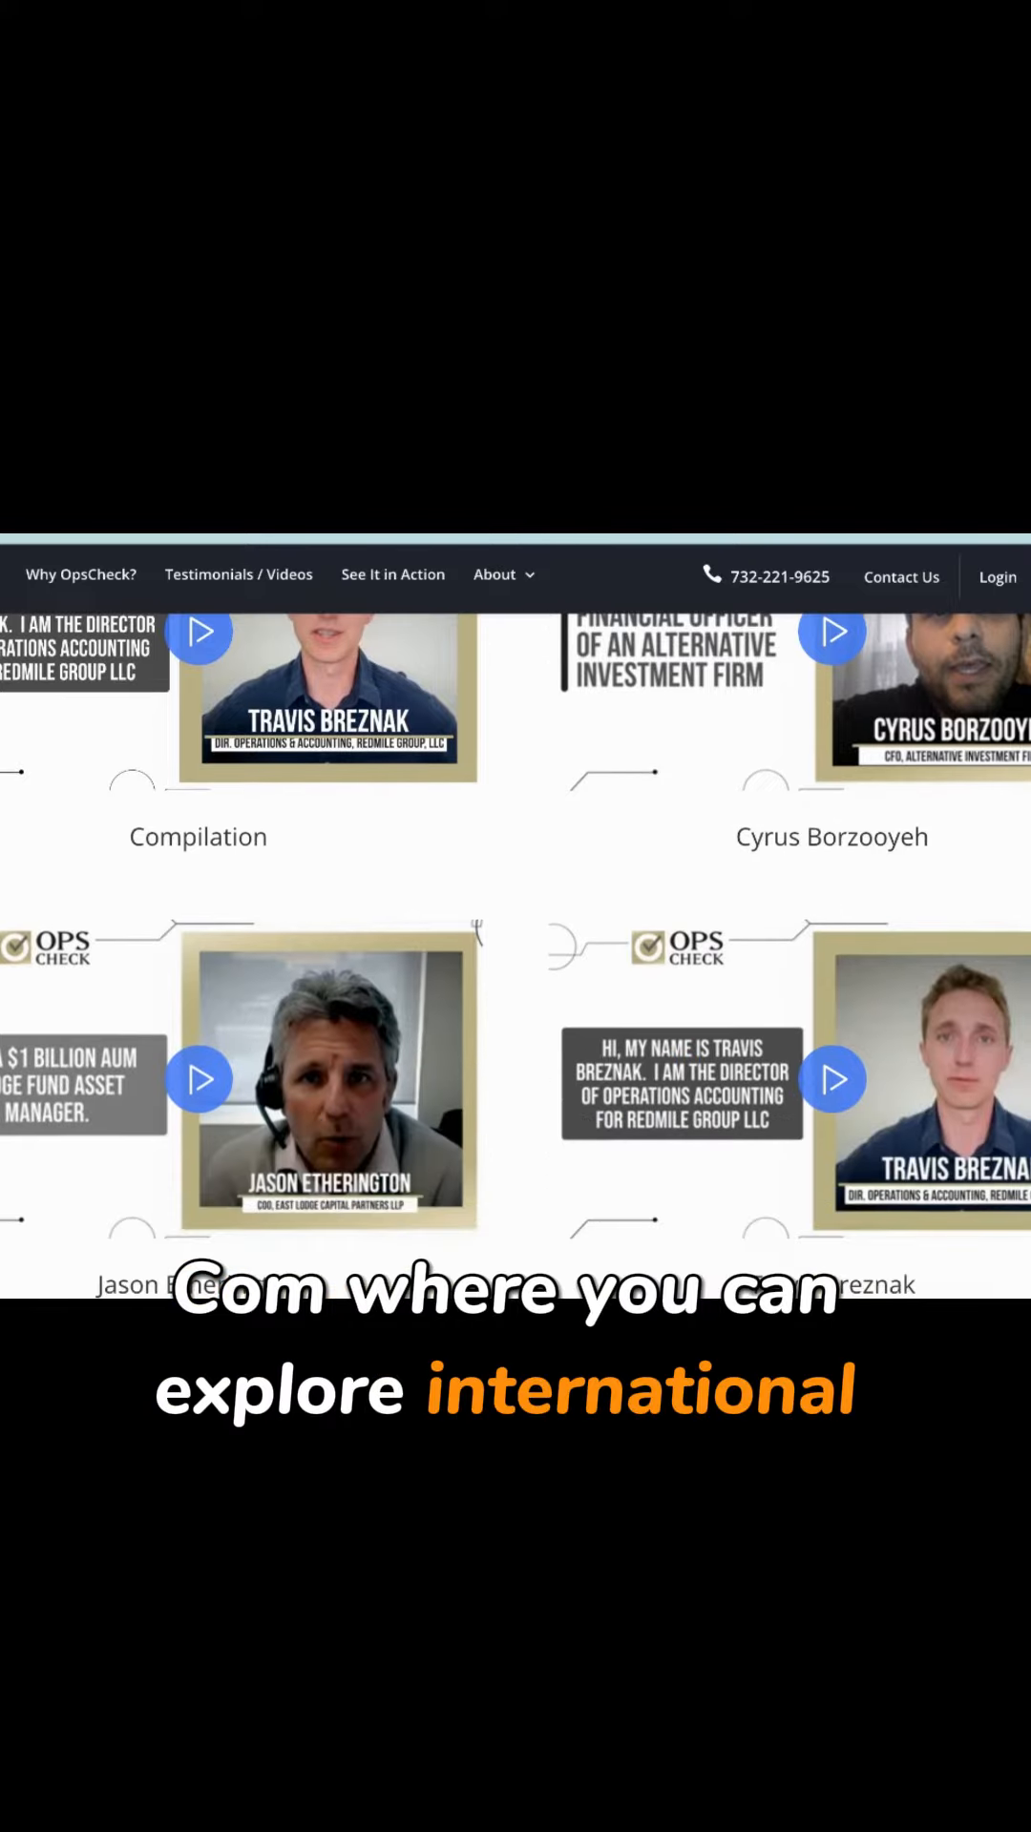